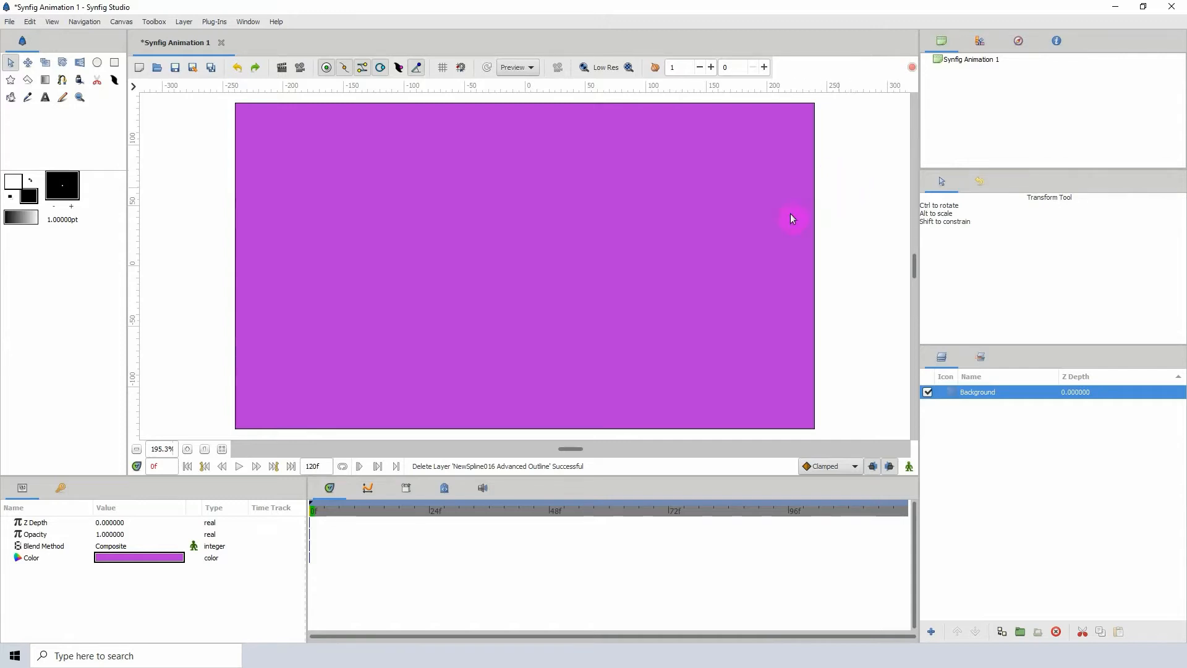
mouse_move(286, 215)
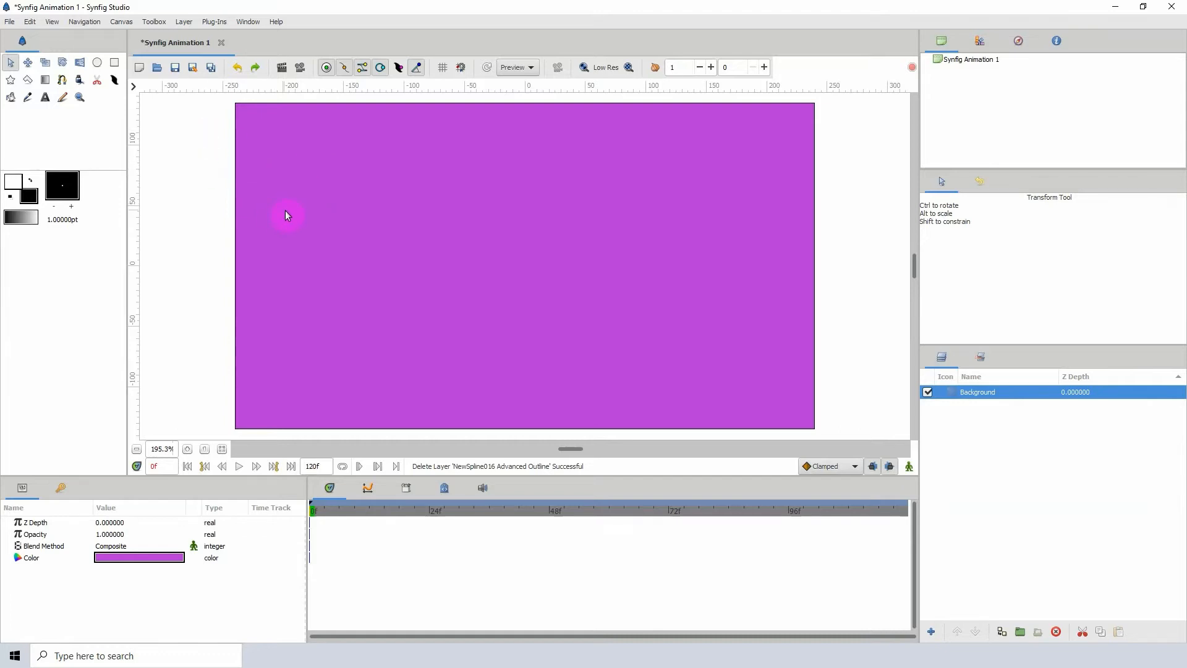
mouse_move(391, 220)
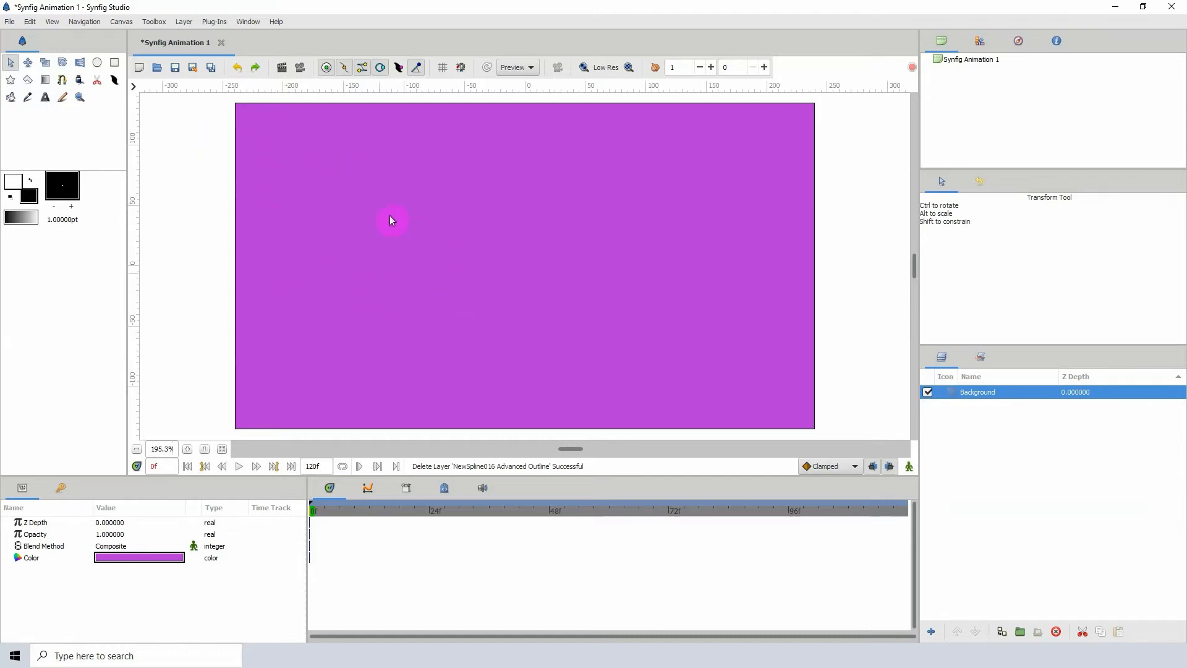
mouse_move(365, 229)
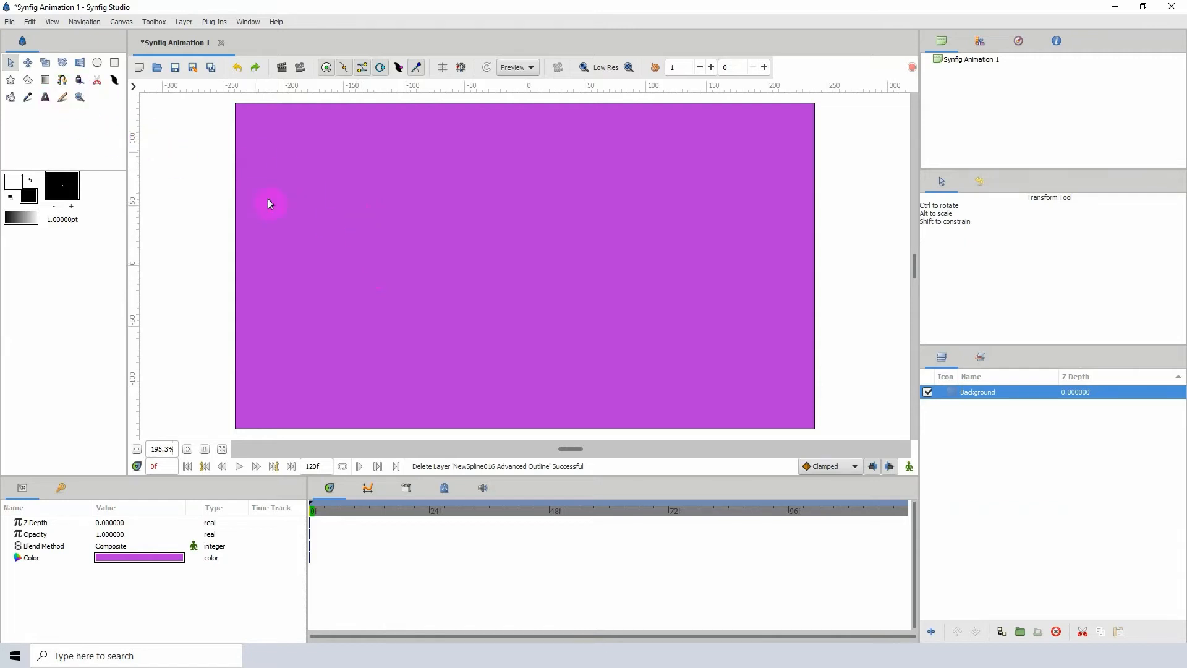
Step: Draw a wavy white outline with the Spline Tool and select the new outline layer
click(61, 79)
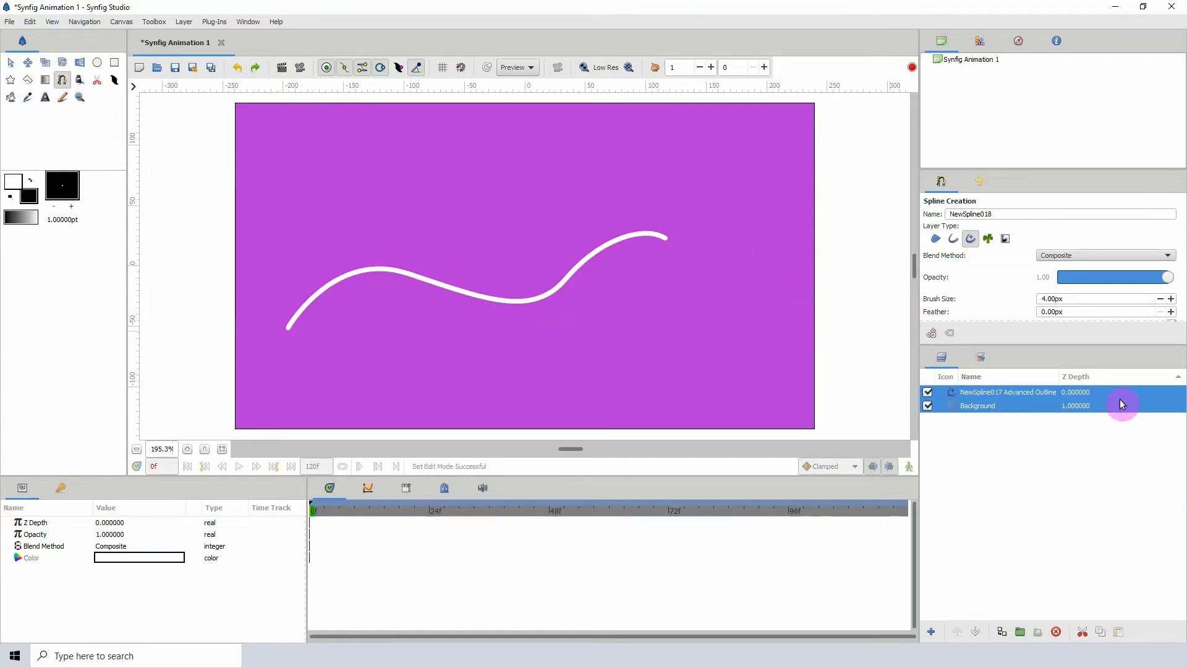
click(1007, 391)
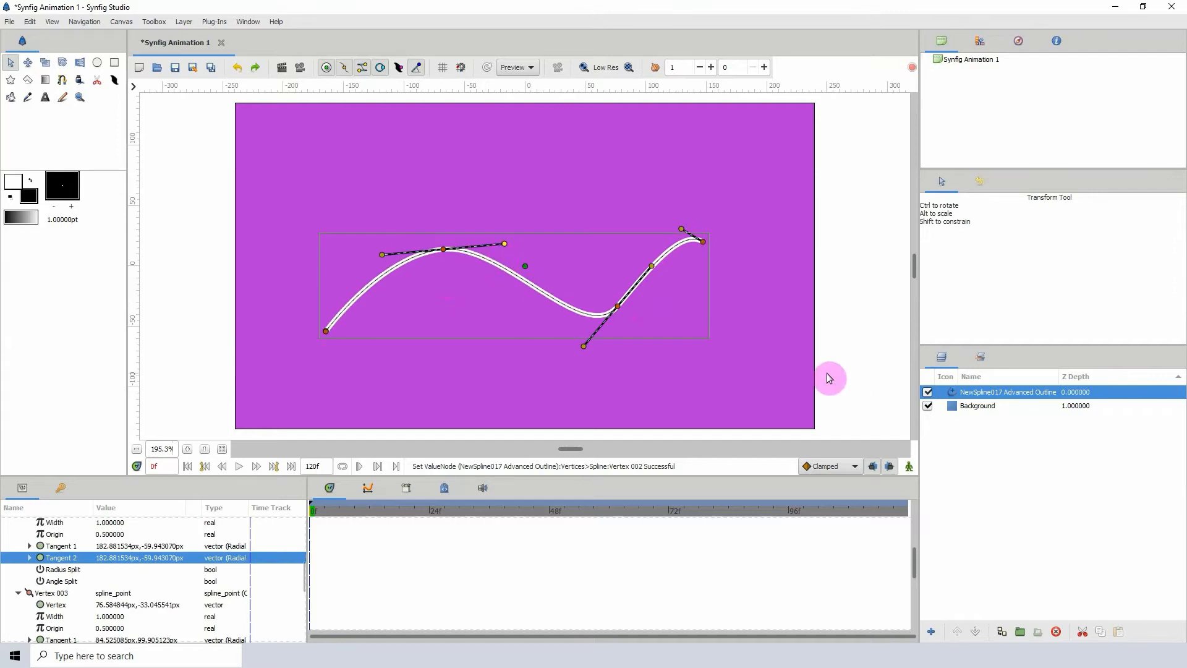
mouse_move(631, 263)
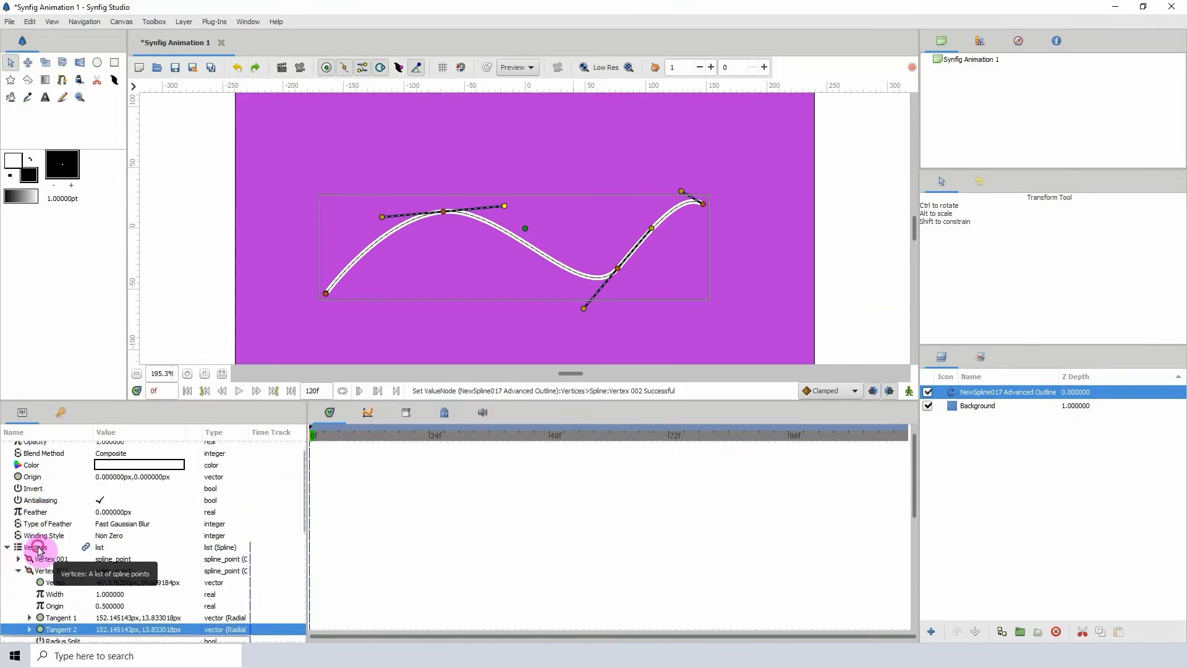
Step: Convert the outline's Vertices parameter to a Dynamic List via its context menu
click(36, 546)
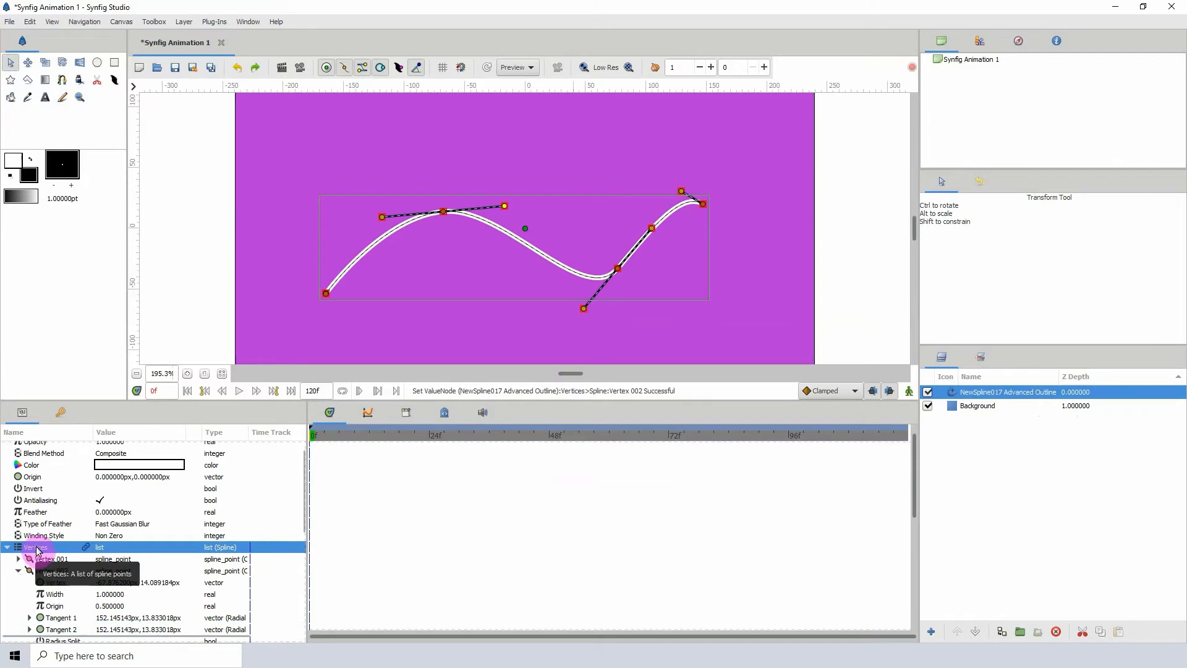
right_click(37, 546)
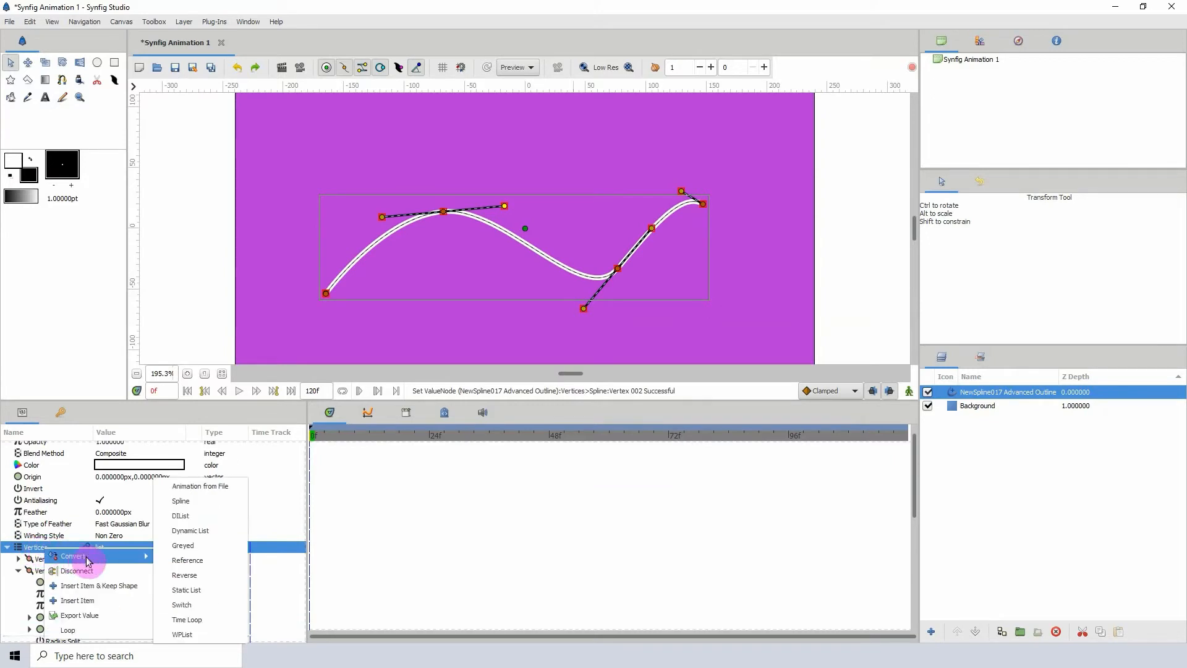
click(190, 530)
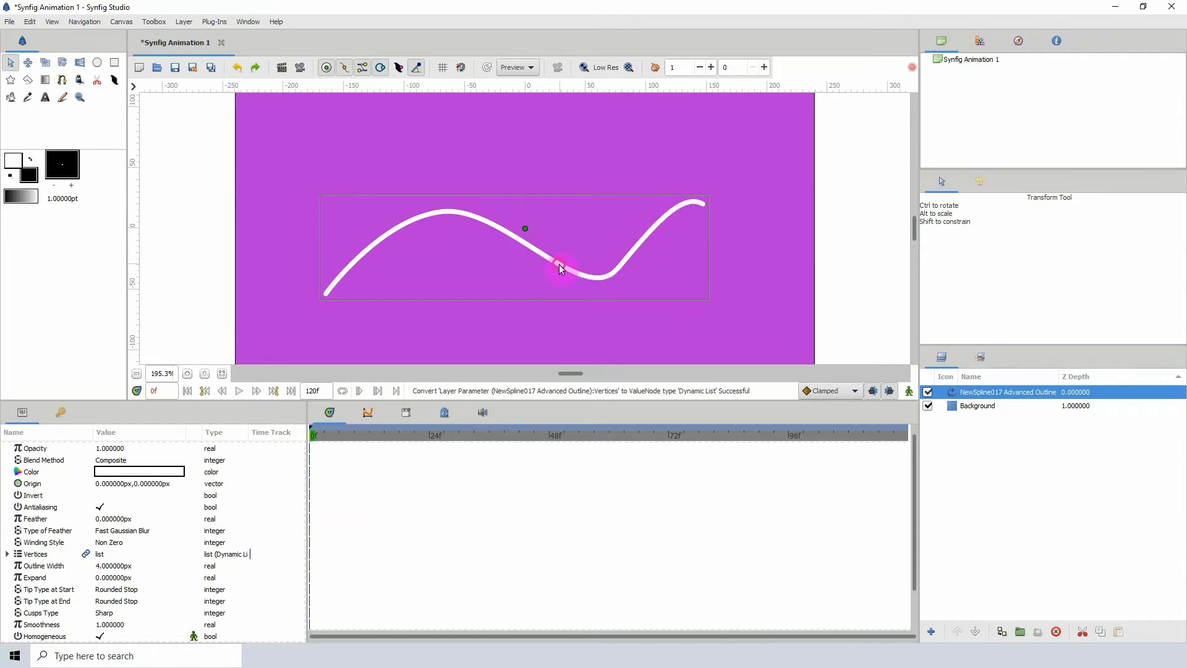
Step: Drag the layer's origin duck to nudge the whole outline slightly right and up
drag(560, 268, 533, 216)
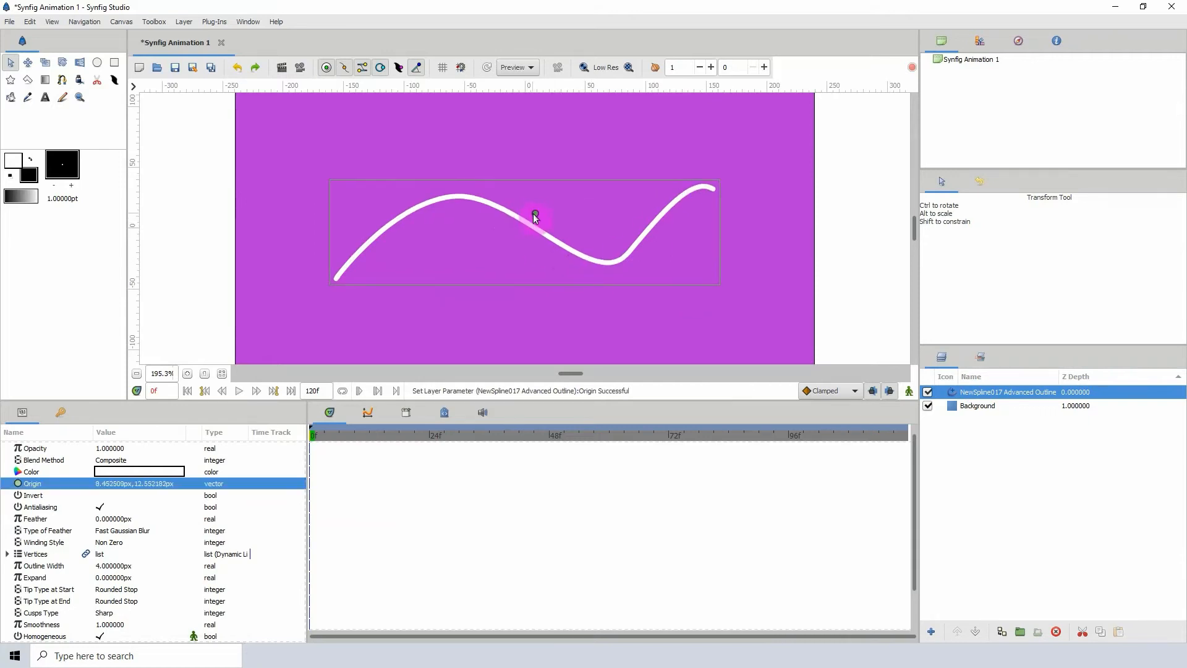
drag(533, 216, 535, 222)
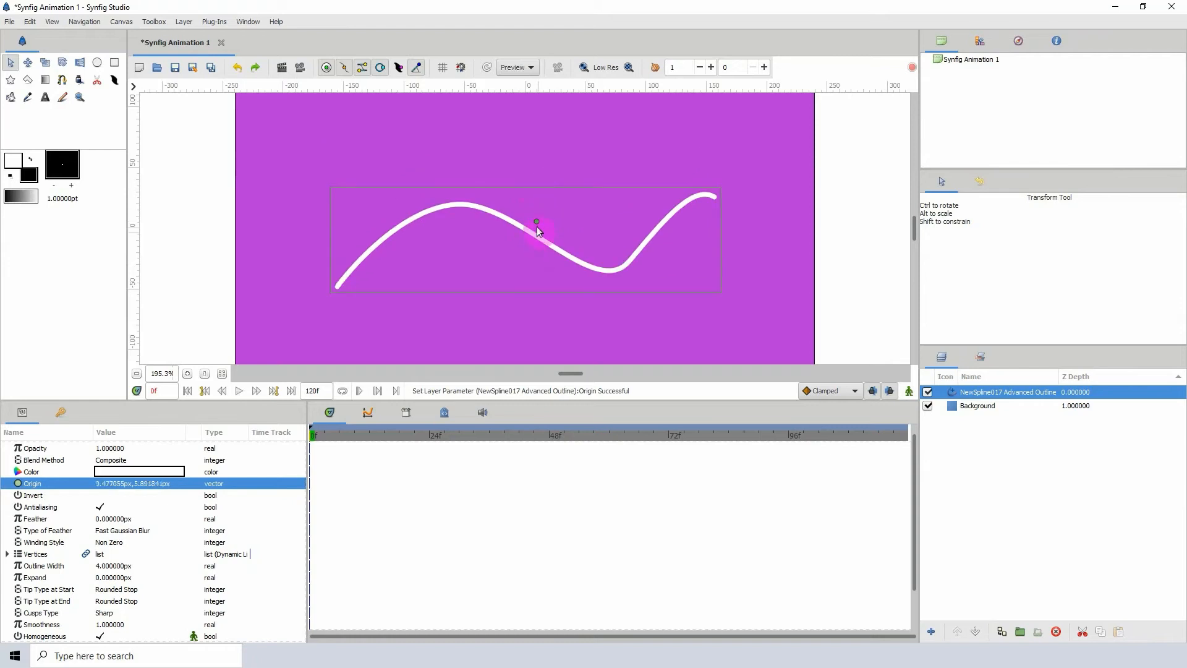
drag(536, 222, 543, 229)
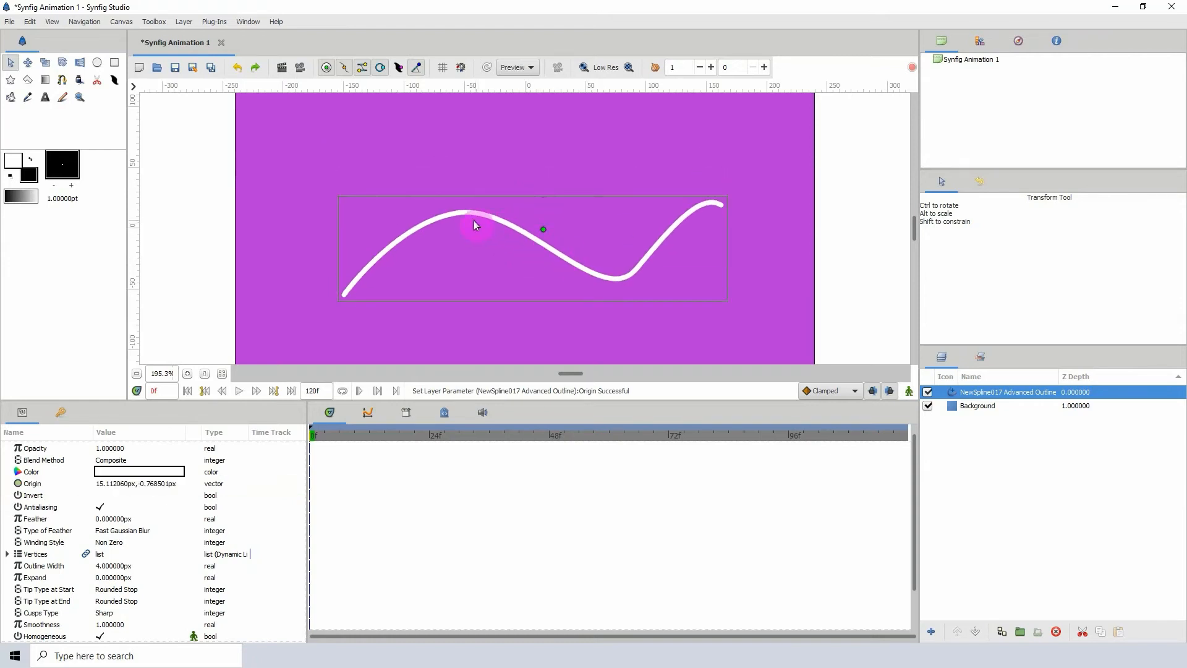
drag(475, 225, 542, 220)
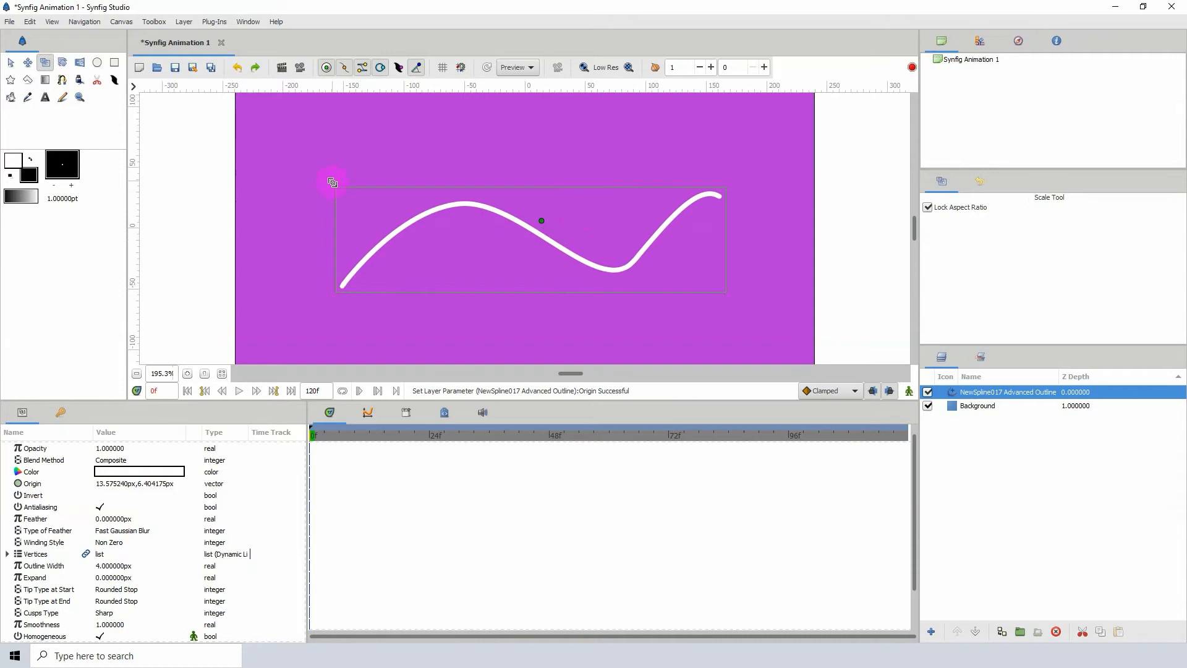
drag(333, 182, 710, 200)
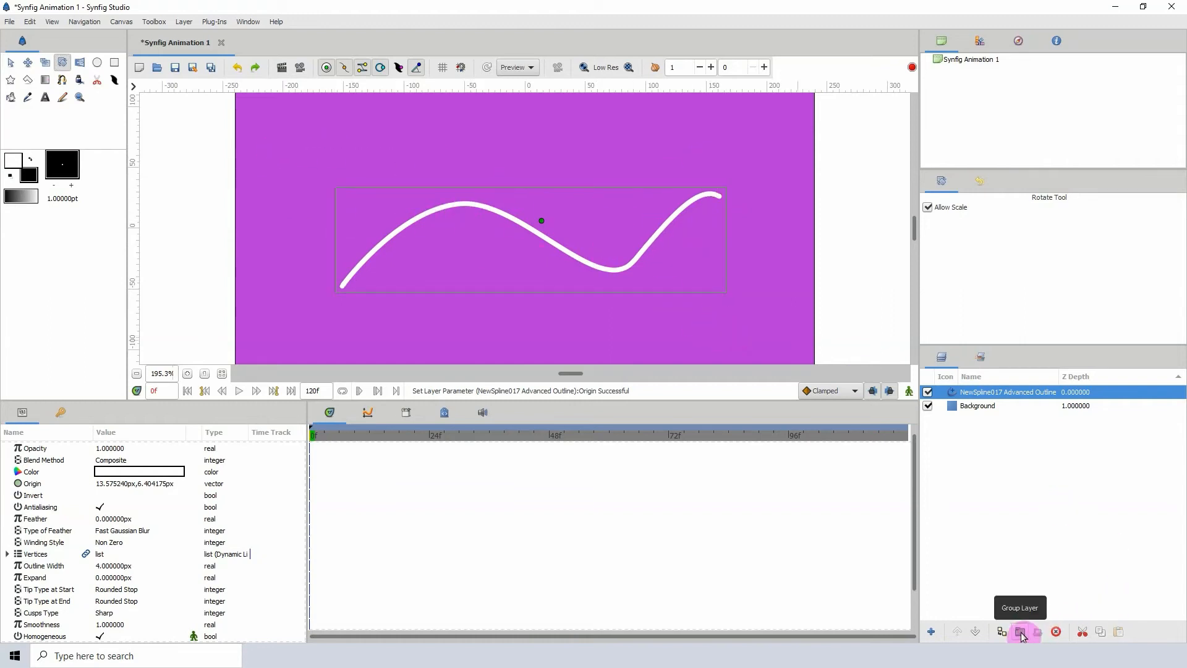
click(1020, 631)
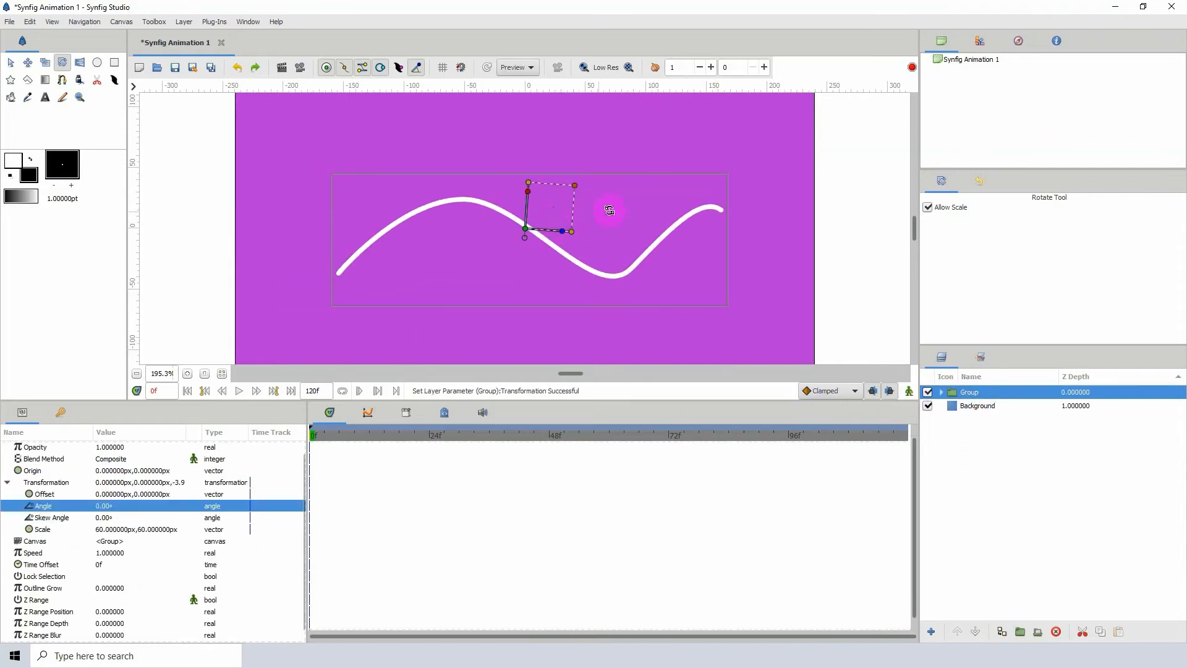
drag(609, 209, 544, 176)
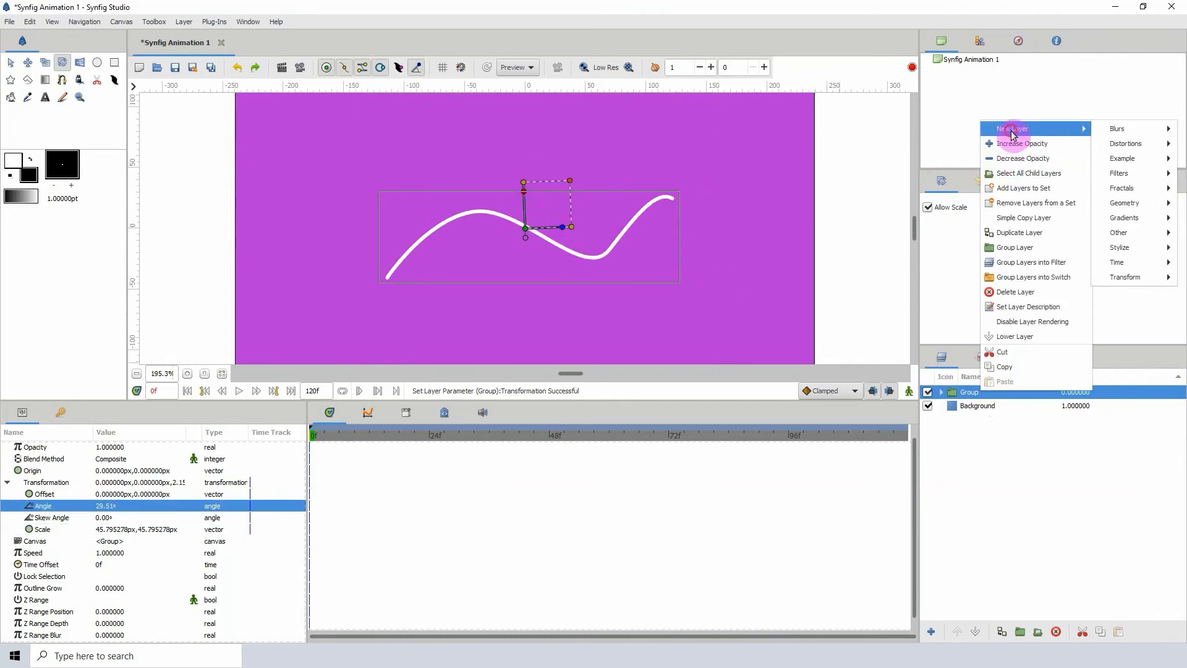
mouse_move(1128, 277)
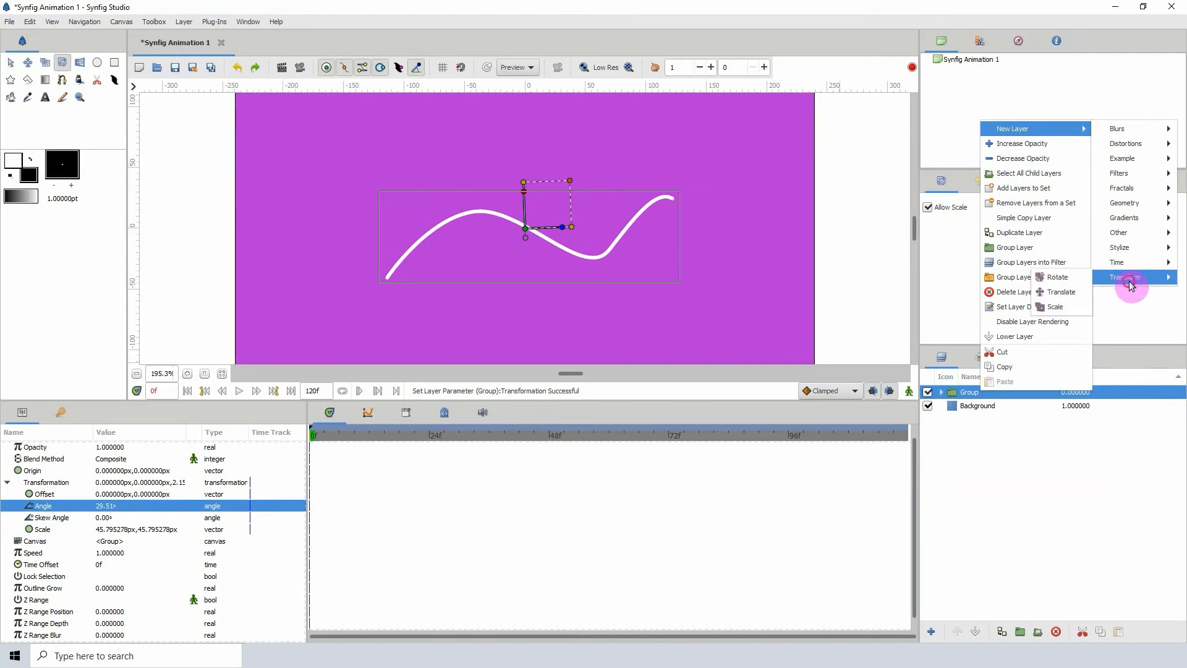
click(1057, 277)
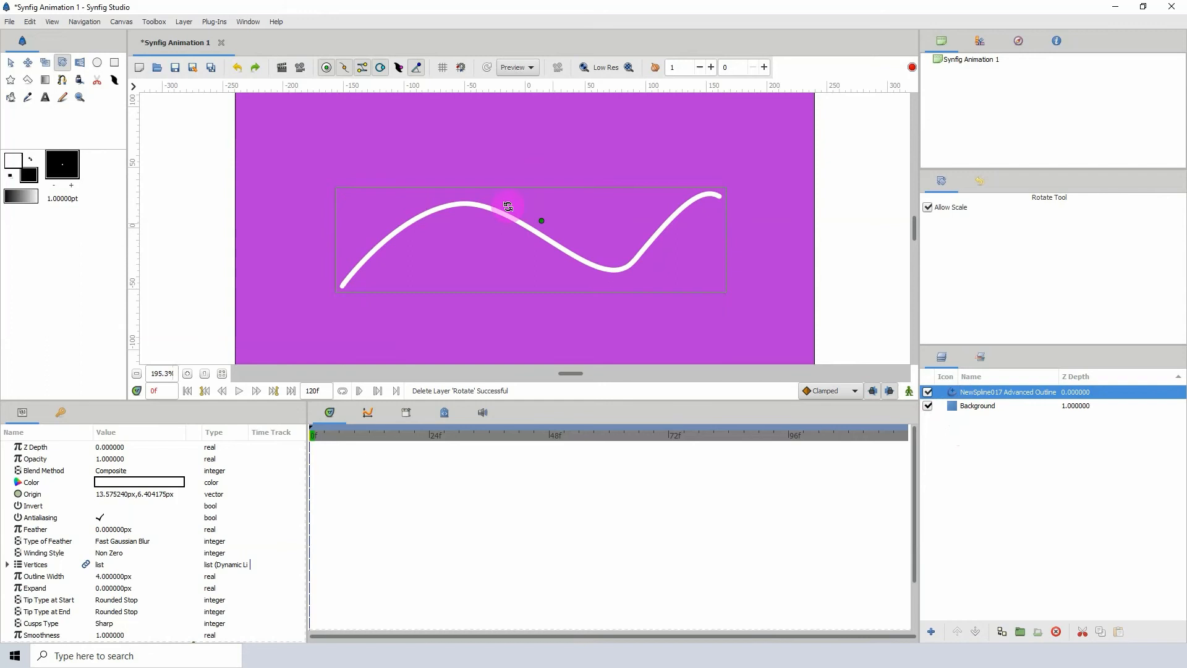
Step: With the Transform Tool active, convert the Vertices parameter back to a Spline
click(10, 62)
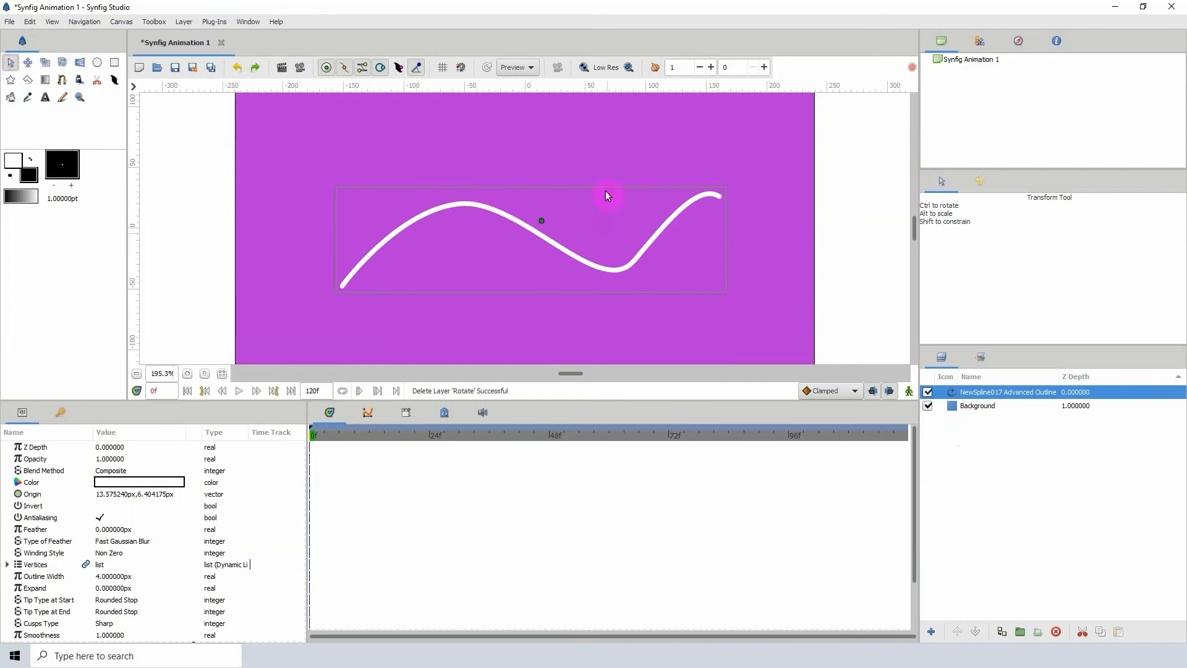
mouse_move(400, 236)
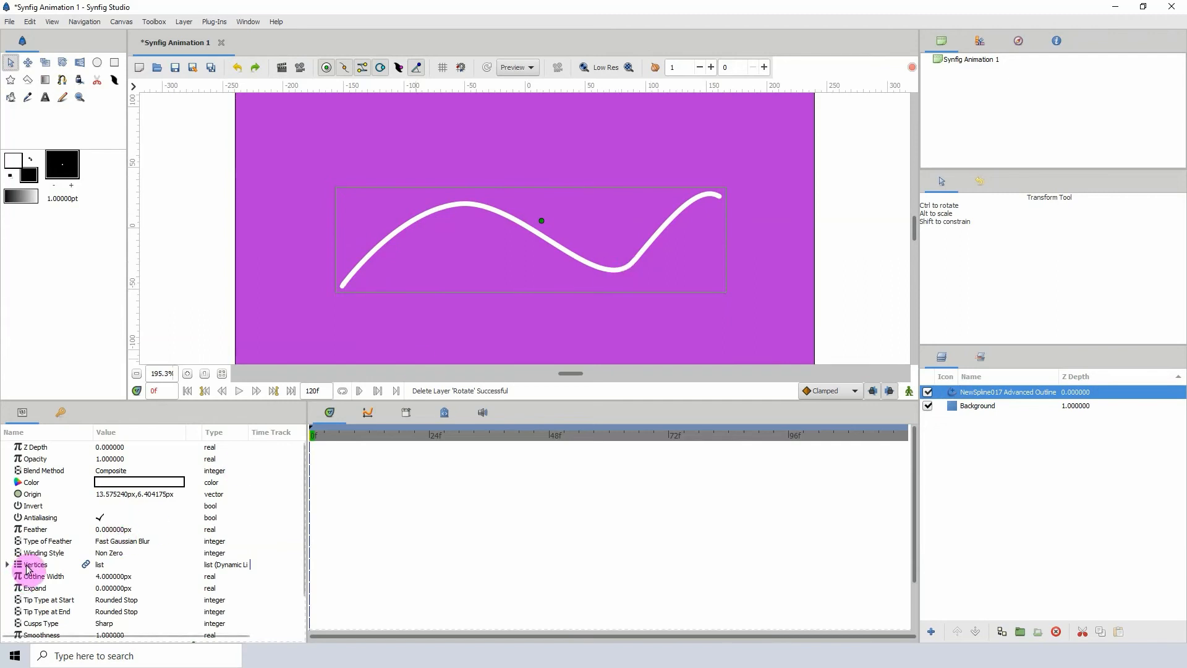
click(36, 565)
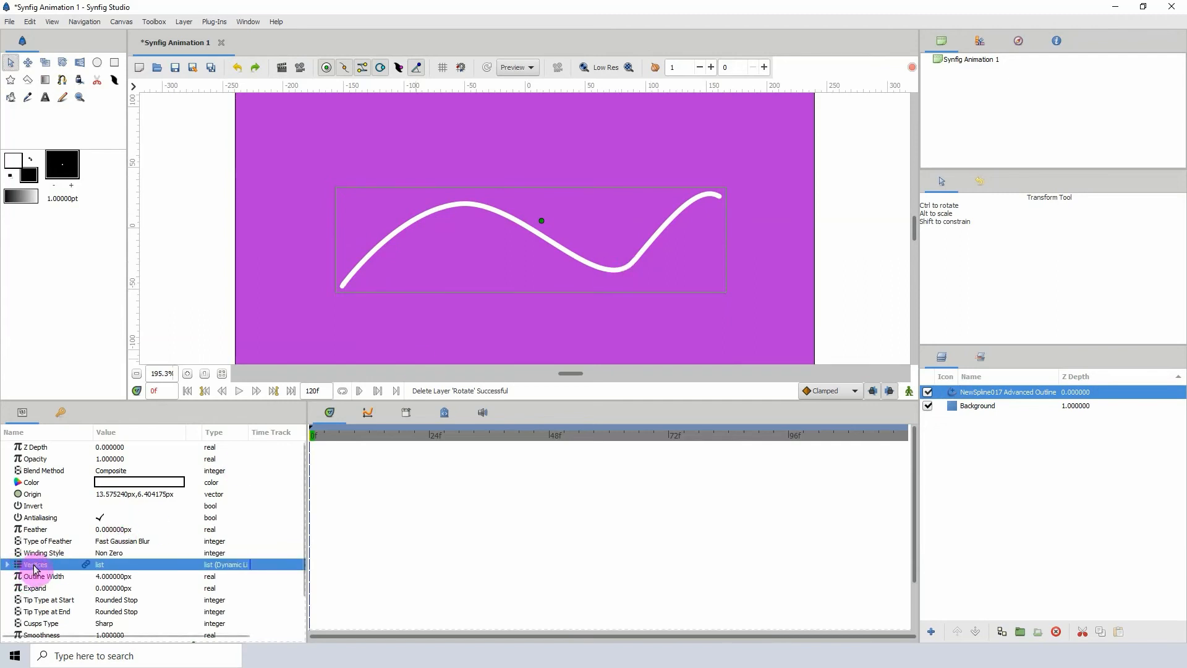
right_click(35, 564)
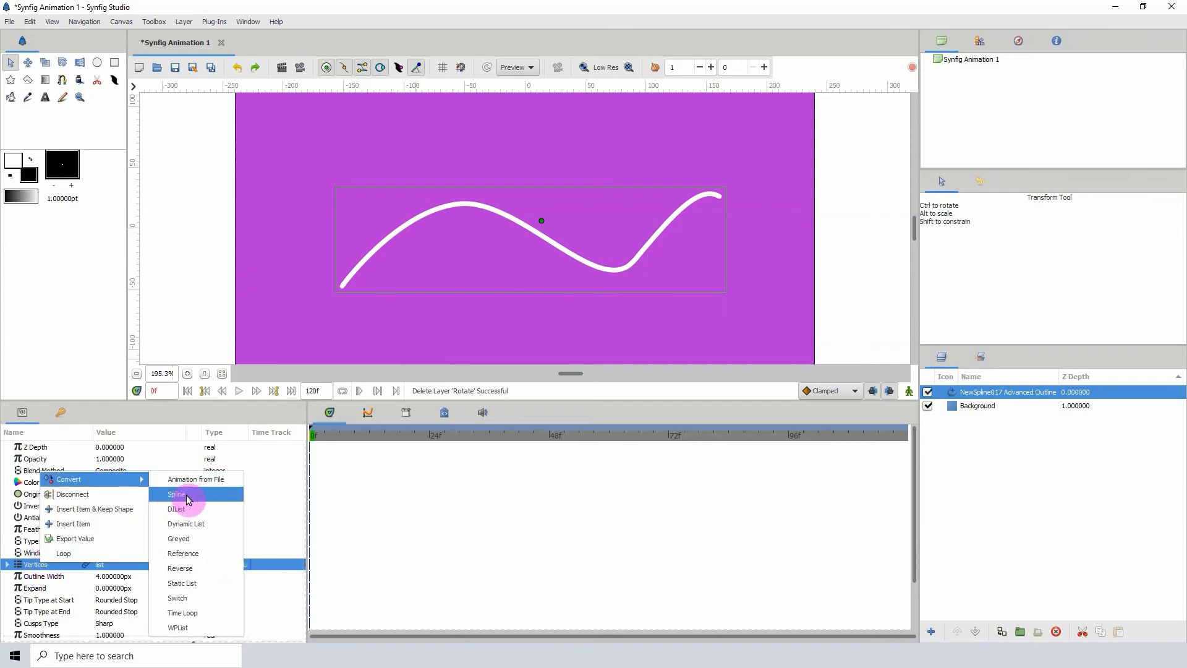
click(177, 493)
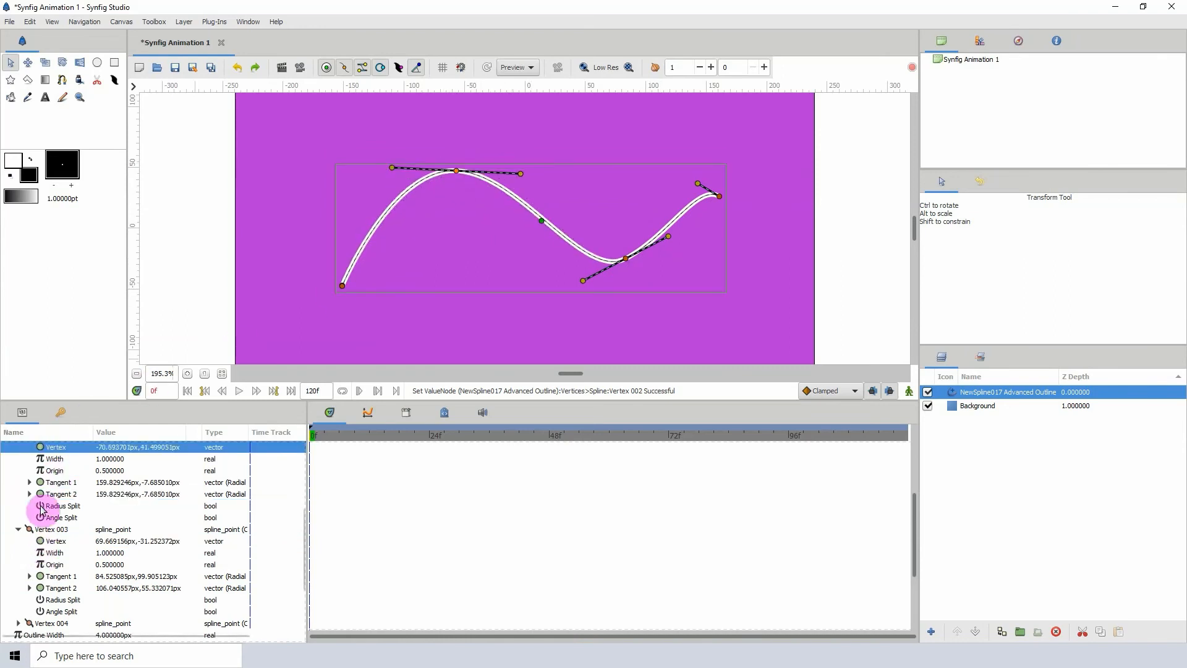
Step: Convert the Vertices to a Static List and nudge the outline upward by its origin
right_click(46, 499)
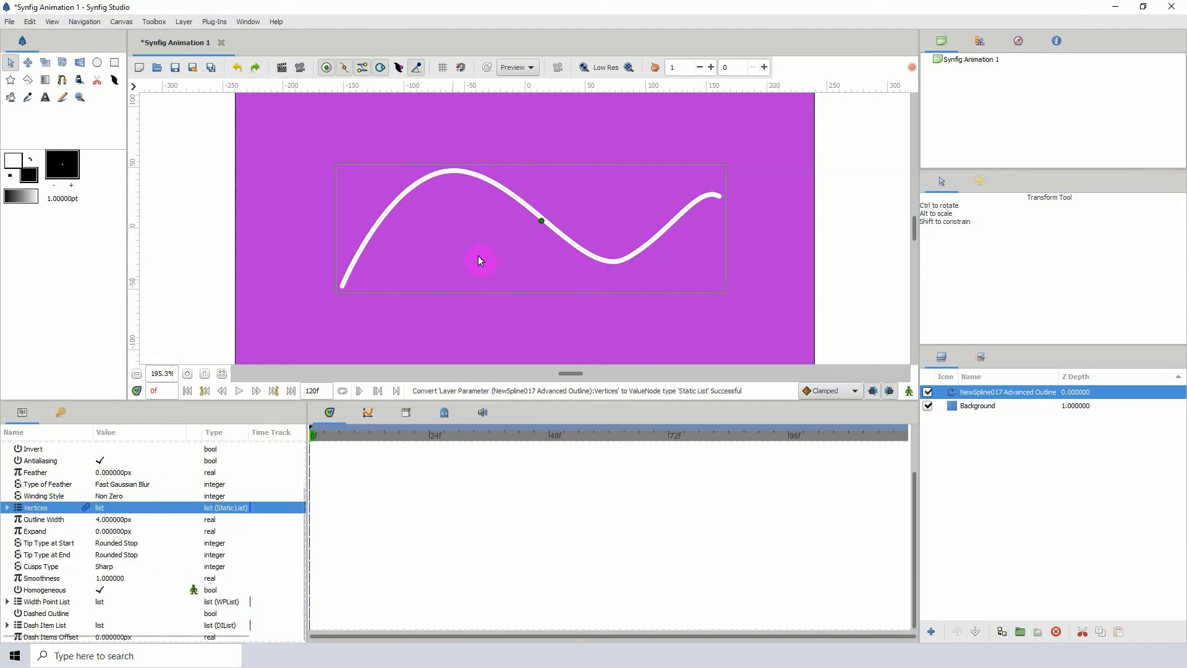
drag(540, 220, 539, 199)
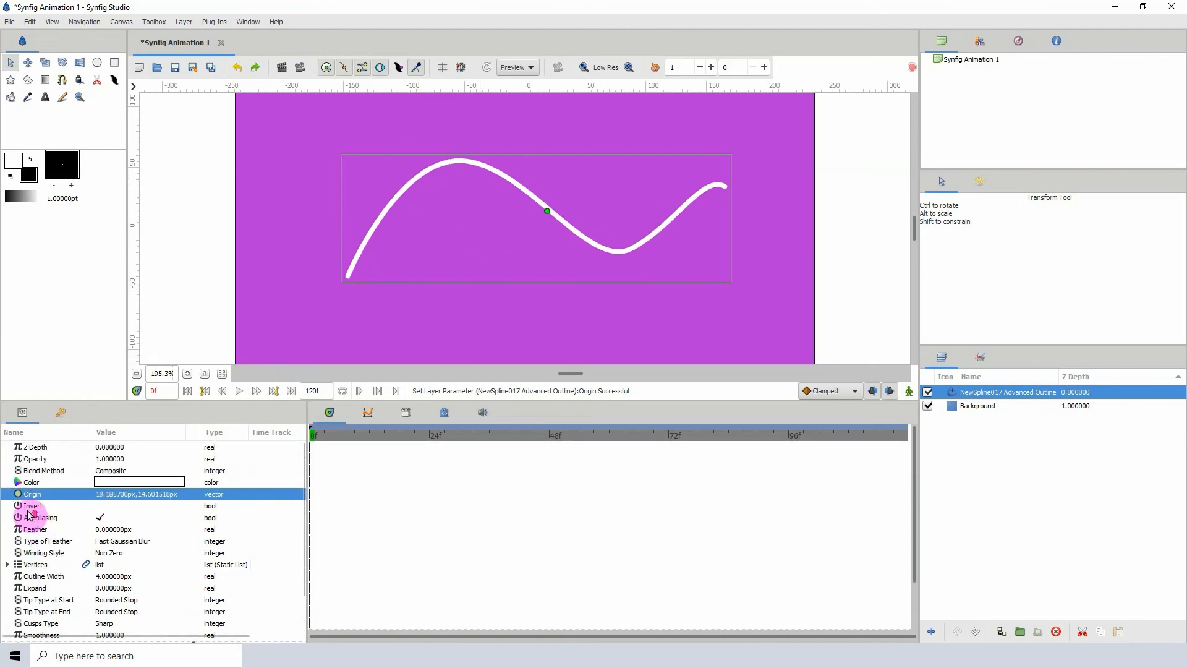
Step: Convert the Vertices parameter back to a Spline so its handles return
right_click(34, 564)
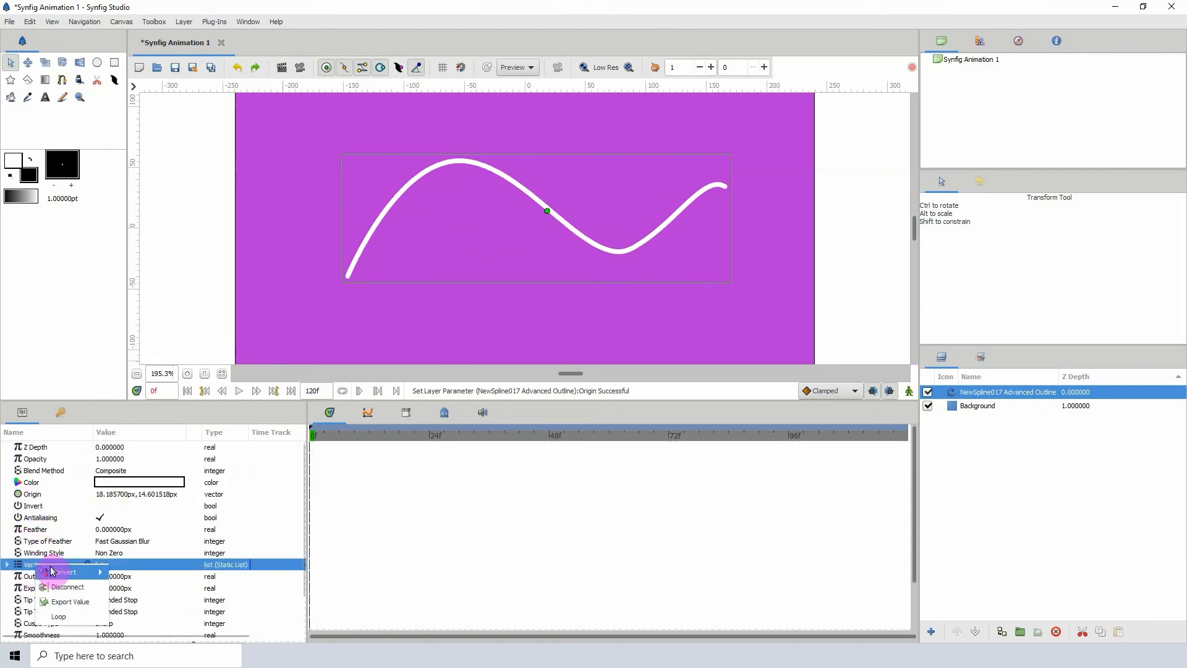
click(63, 571)
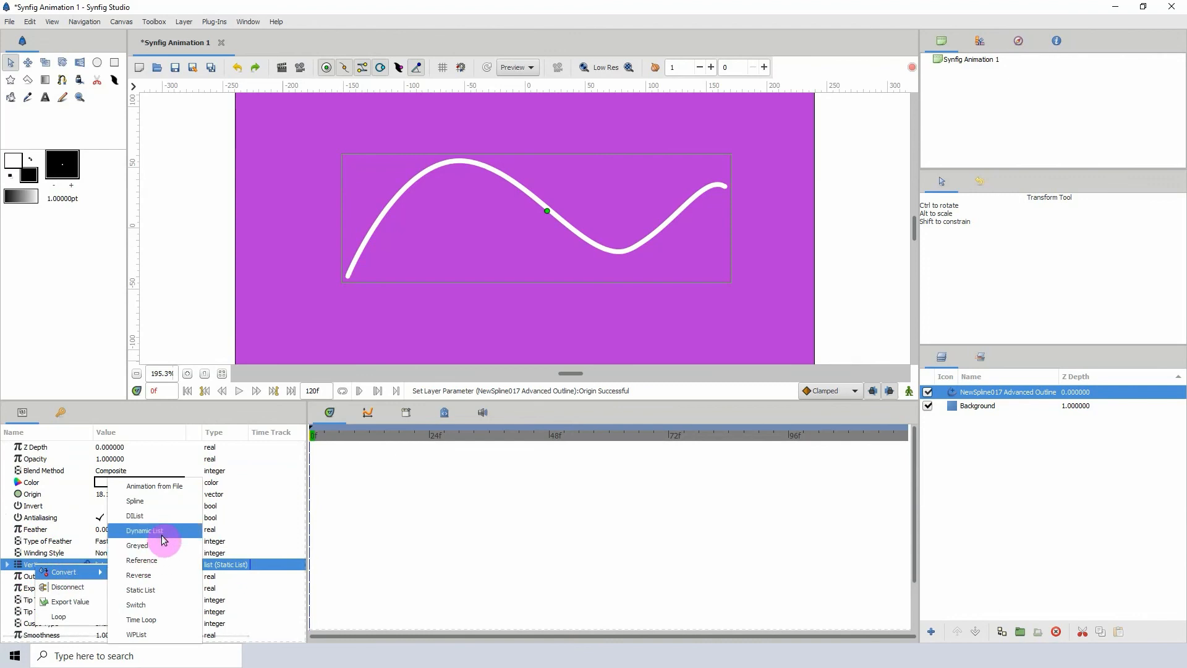
click(135, 500)
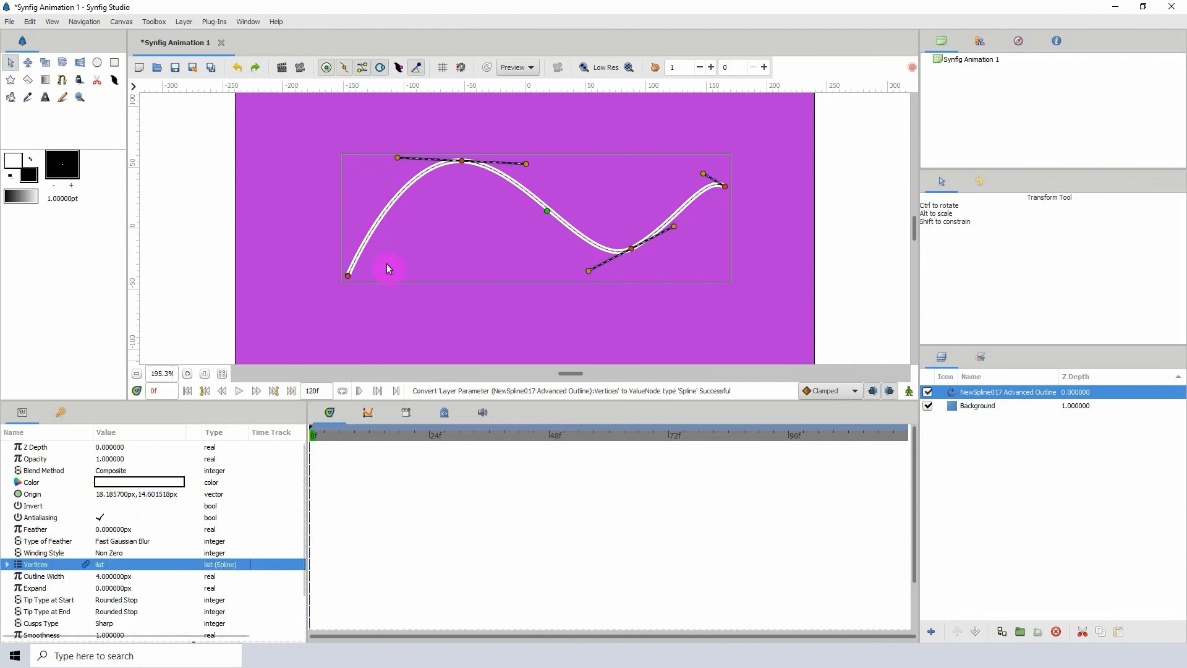